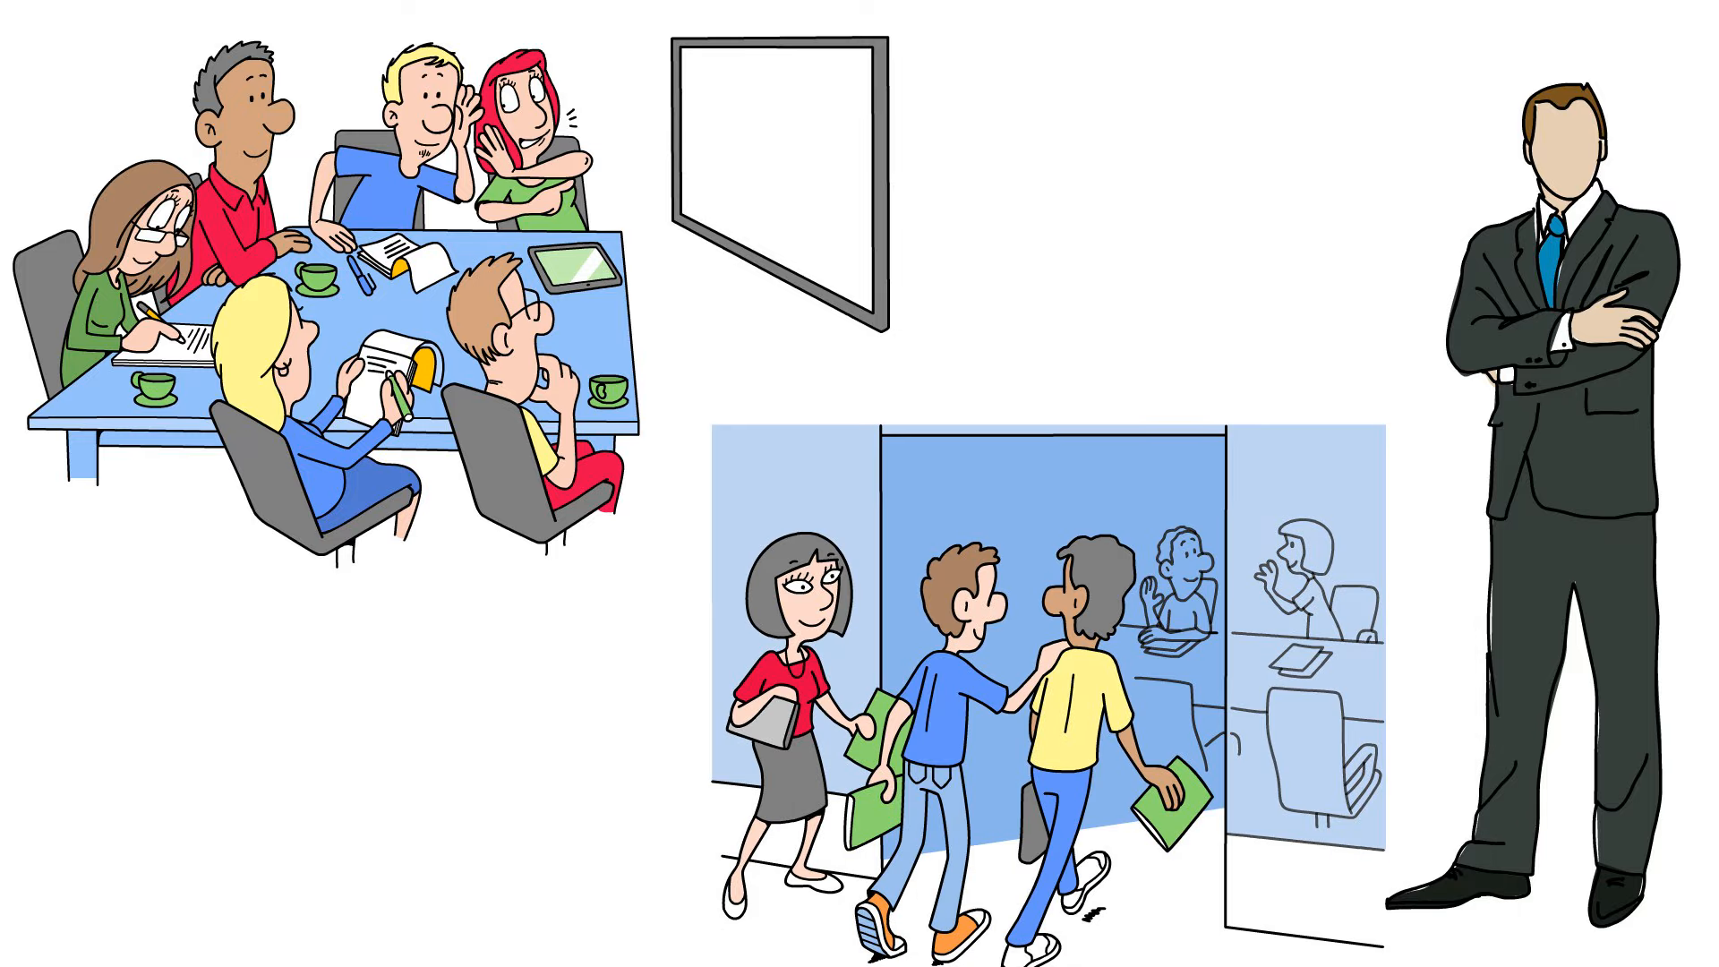
{"action": "scroll", "scroll_direction": "down", "scroll_amount": 3}
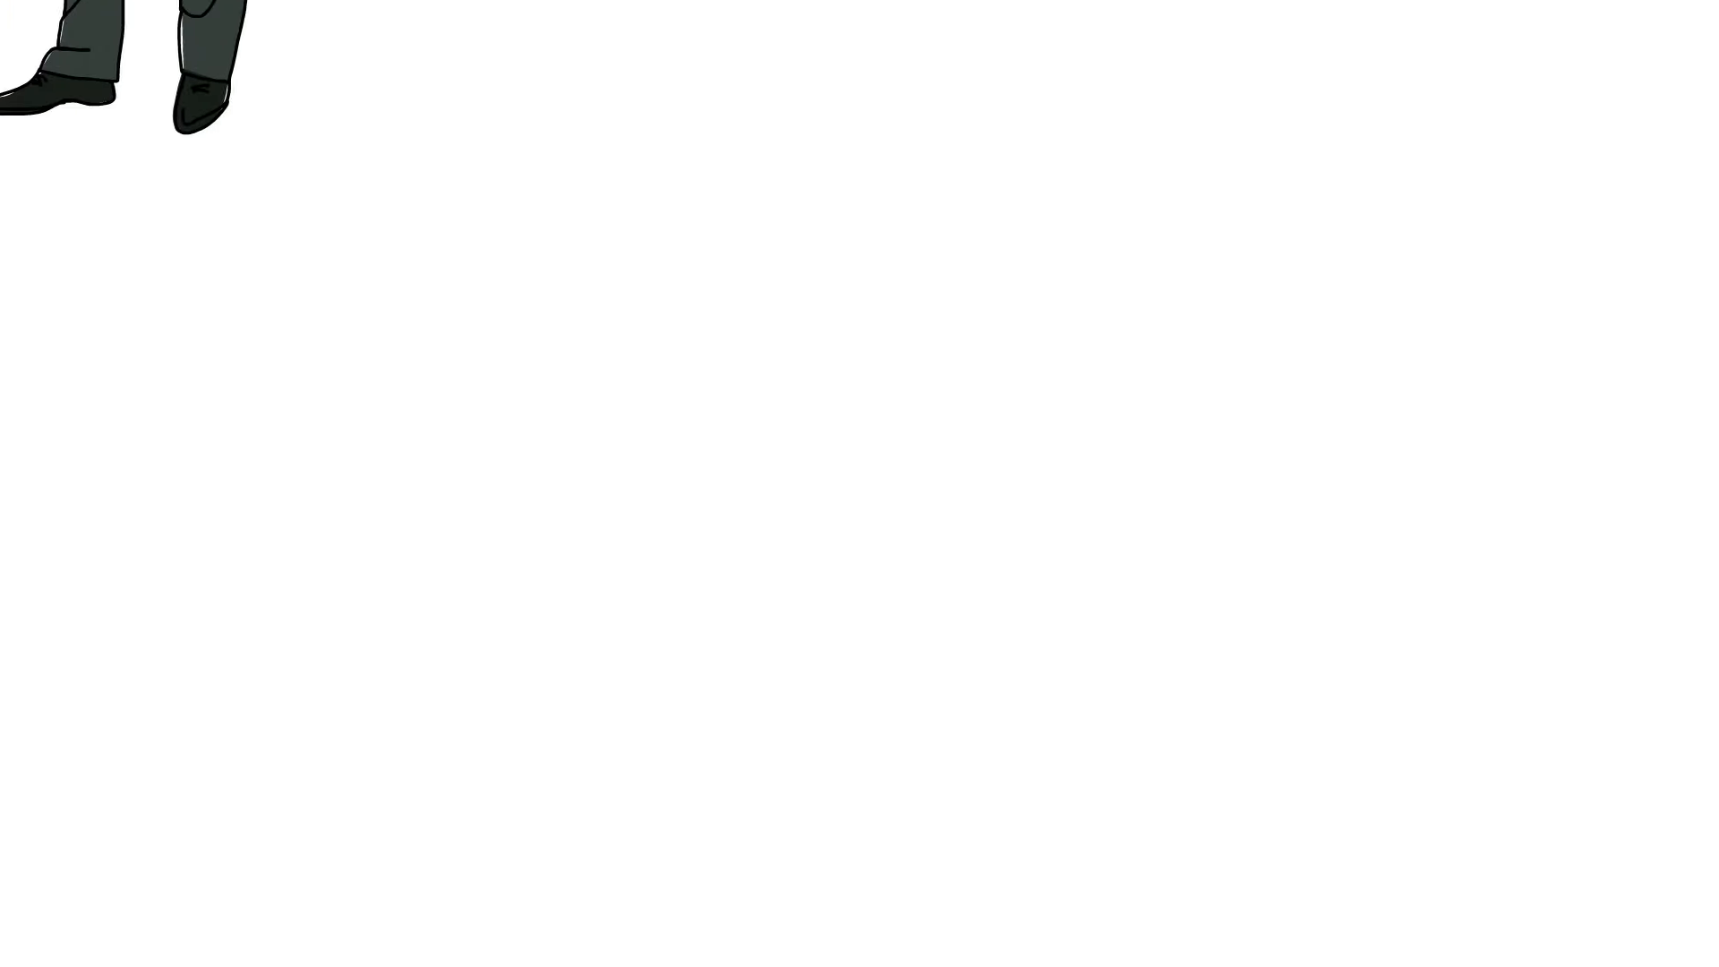